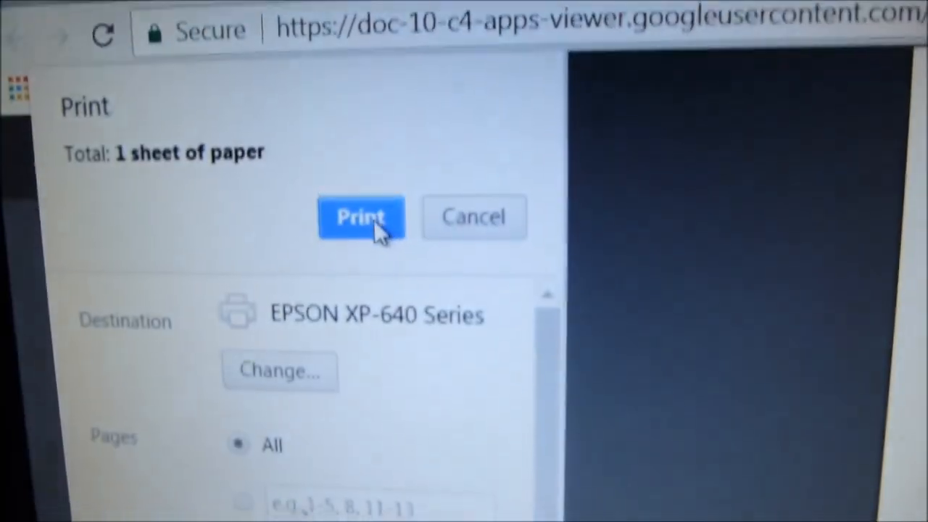
Step: Send the one-sheet USPS shipping label to the EPSON XP-640 Series printer
{"action": "left_click", "coordinate": [360, 217]}
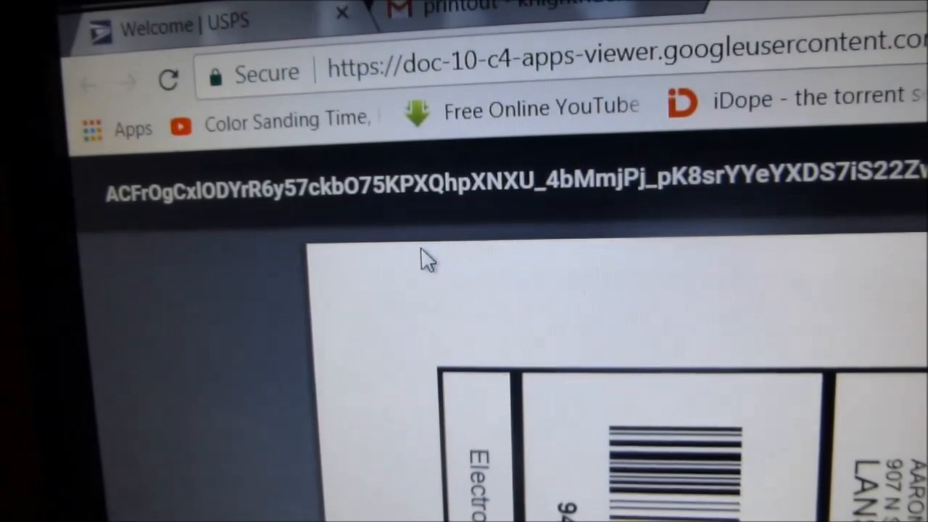